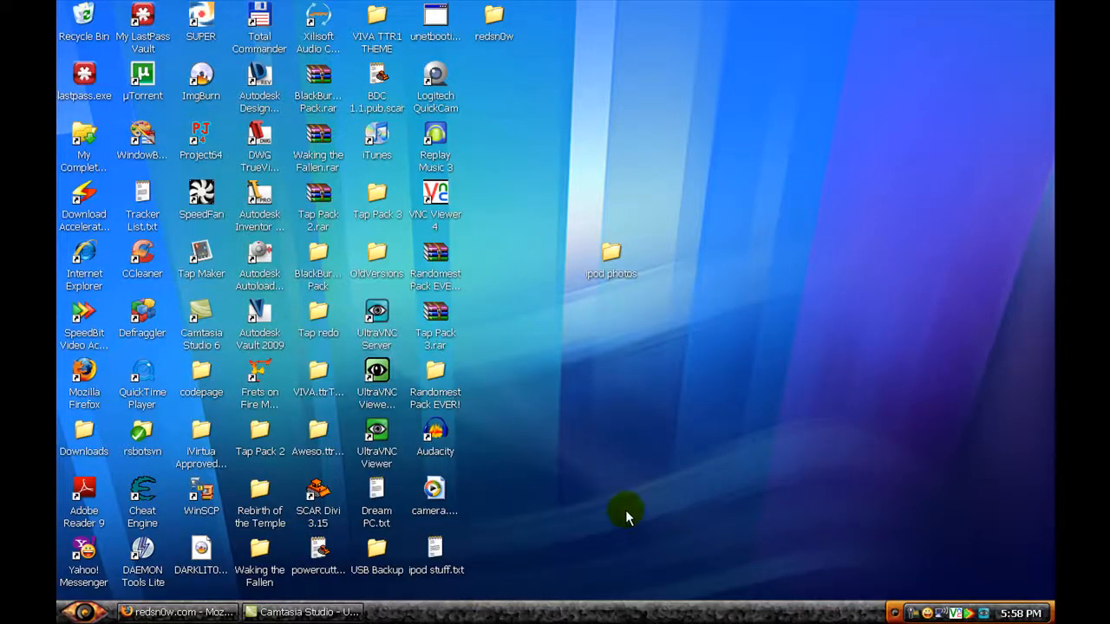
{"action": "mouse_move", "coordinate": [609, 510]}
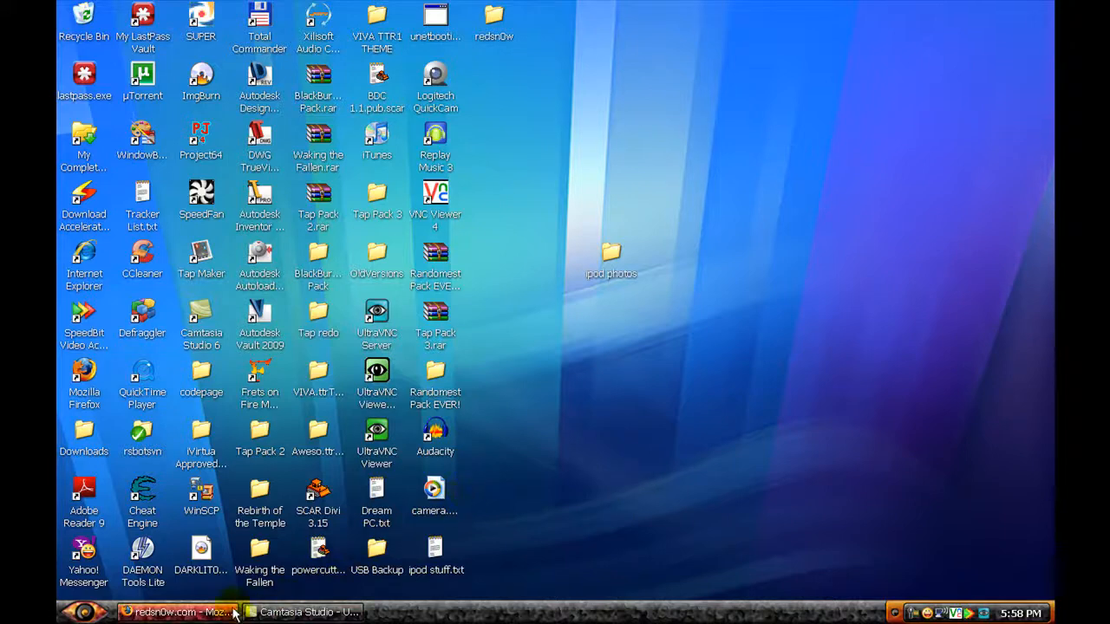
- Restore the redsn0w.com Firefox window showing the Linux, Mac OS X and Windows download links
{"action": "left_click", "coordinate": [178, 612]}
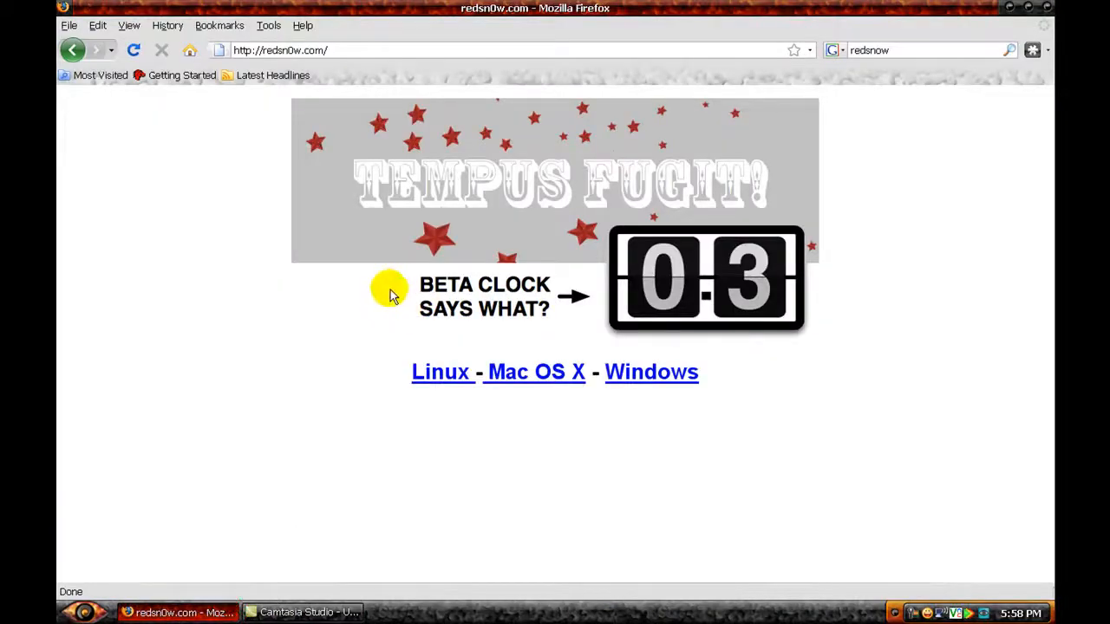
{"action": "mouse_move", "coordinate": [406, 319]}
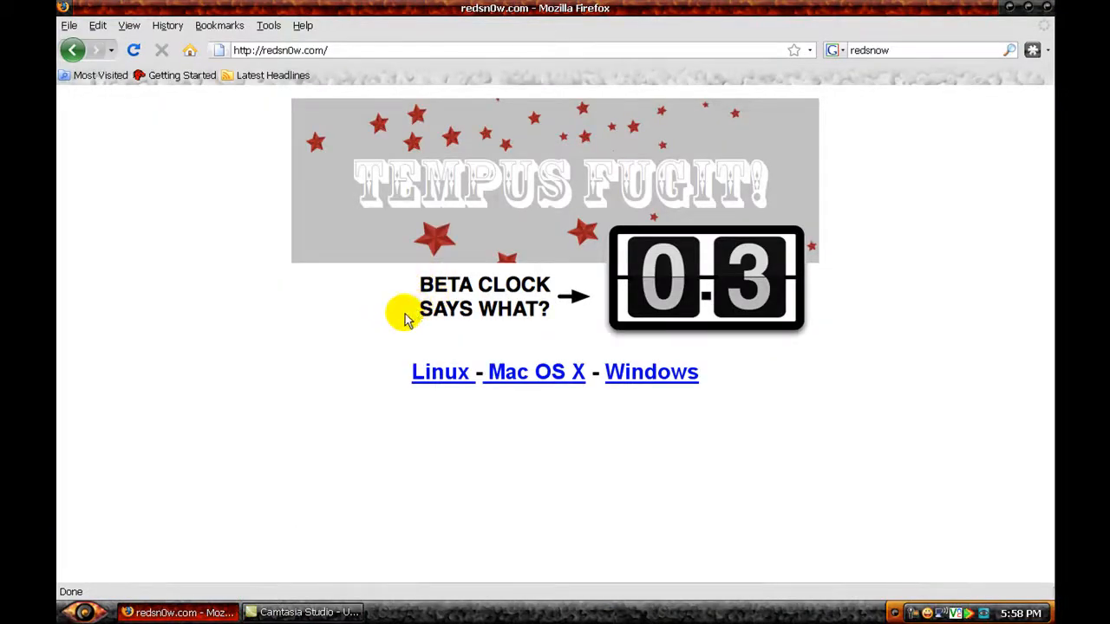
{"action": "mouse_move", "coordinate": [425, 323]}
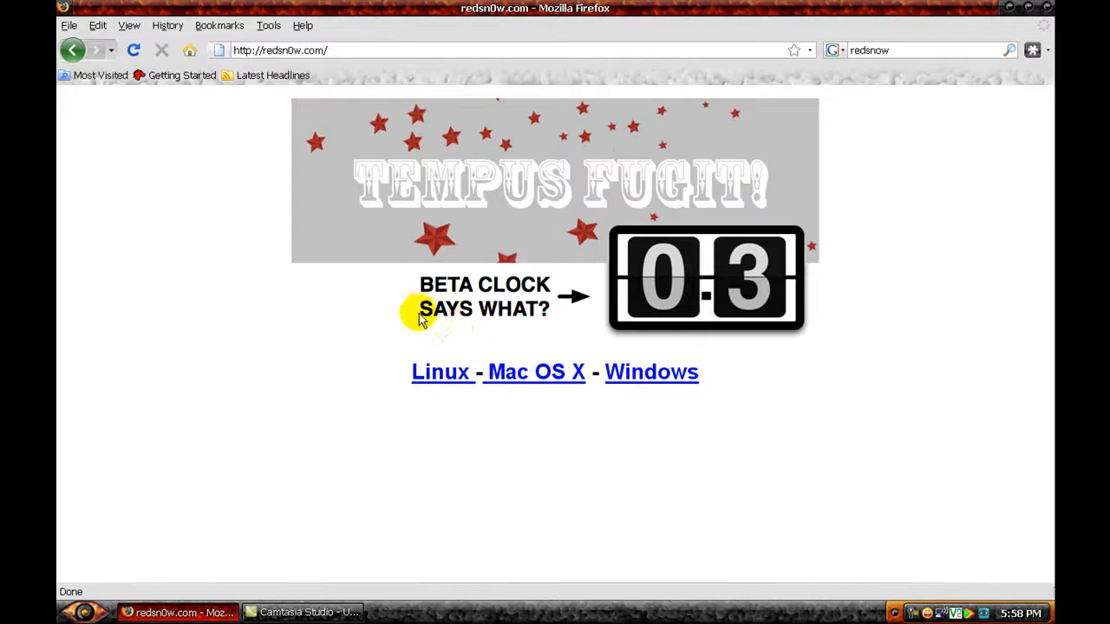
{"action": "mouse_move", "coordinate": [397, 303]}
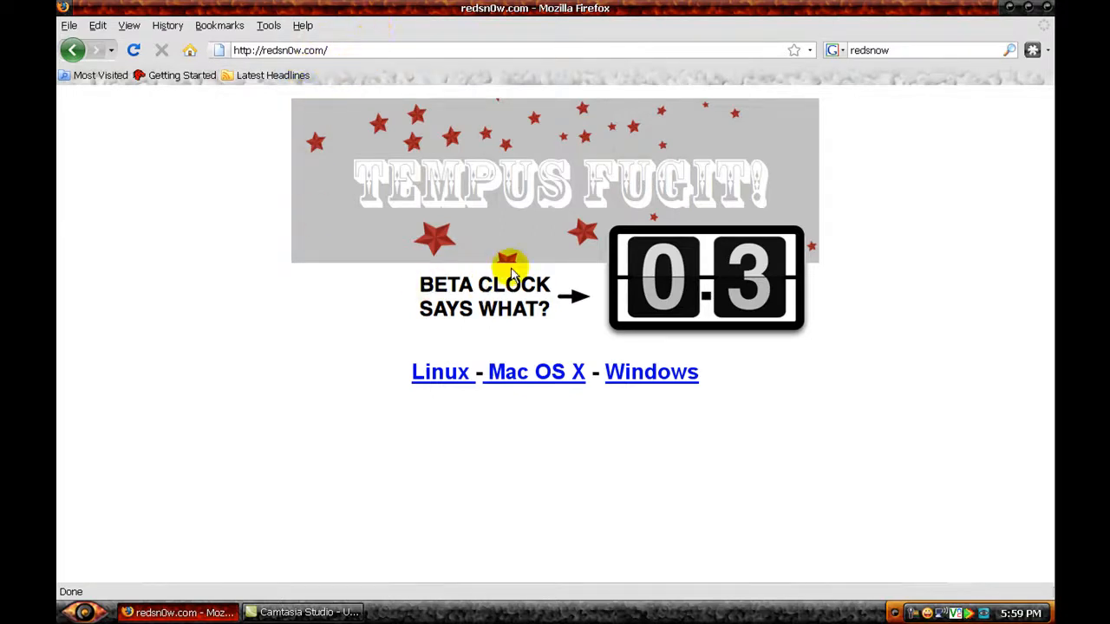
{"action": "mouse_move", "coordinate": [685, 347]}
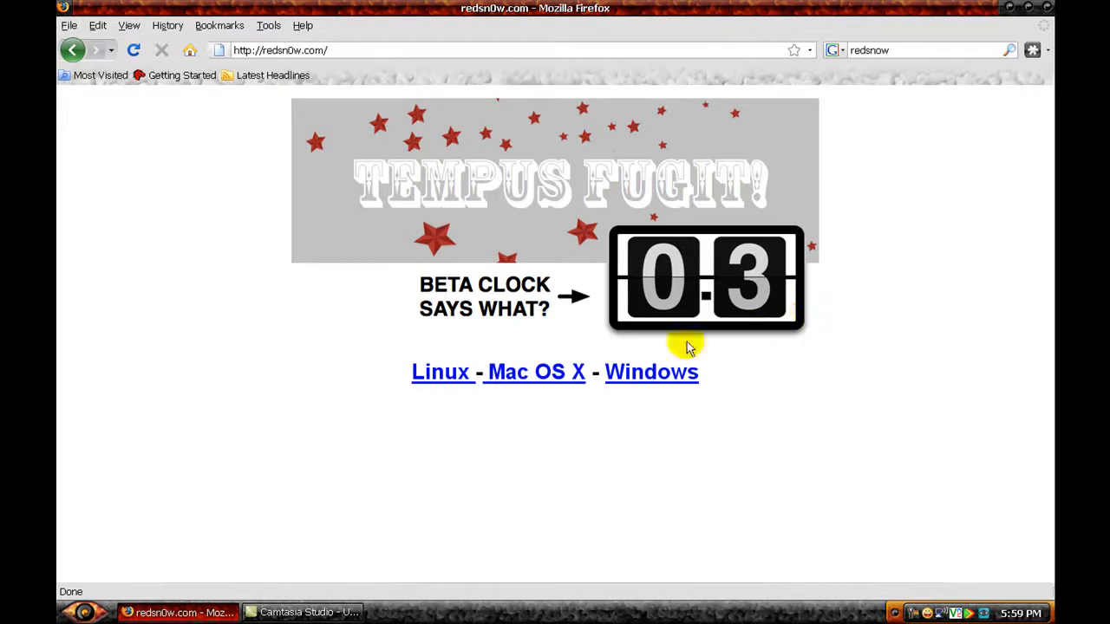
{"action": "mouse_move", "coordinate": [653, 325]}
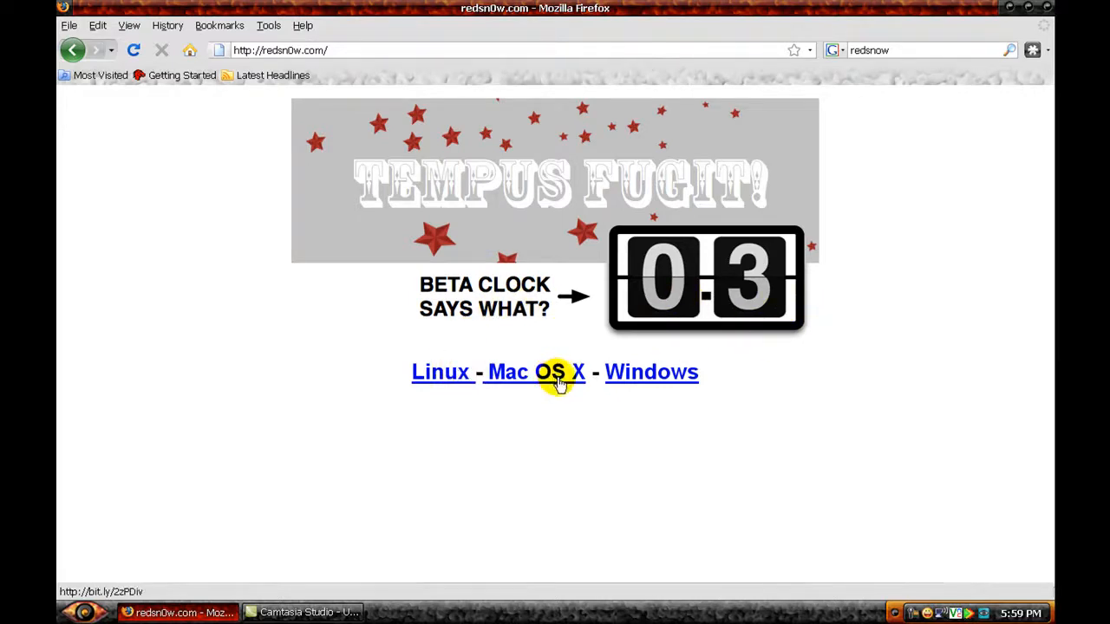
{"action": "mouse_move", "coordinate": [585, 336]}
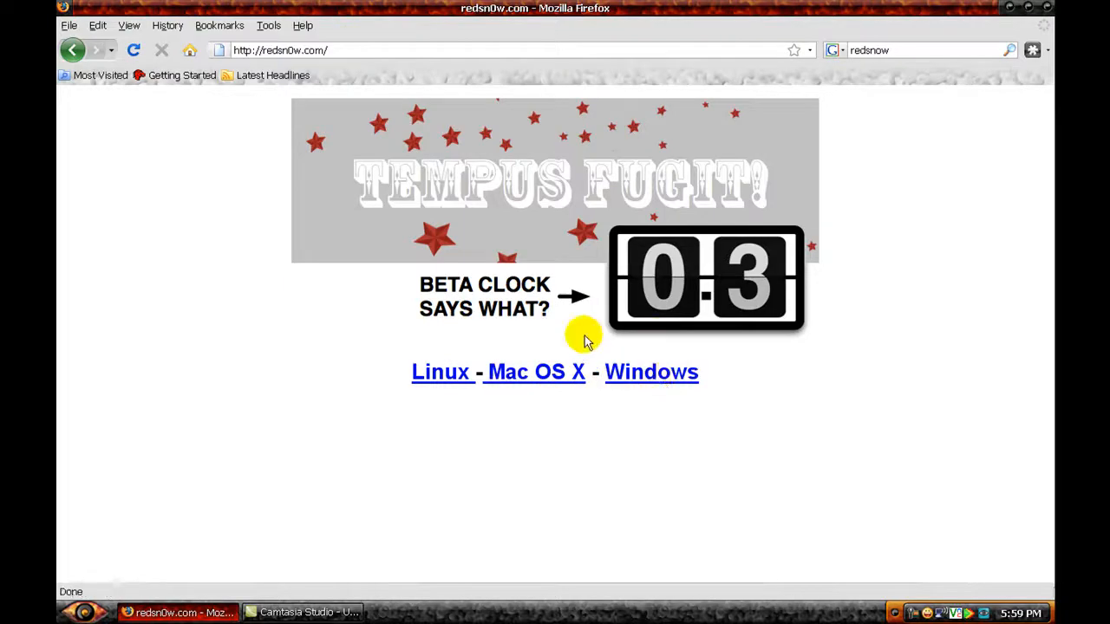
{"action": "mouse_move", "coordinate": [679, 399]}
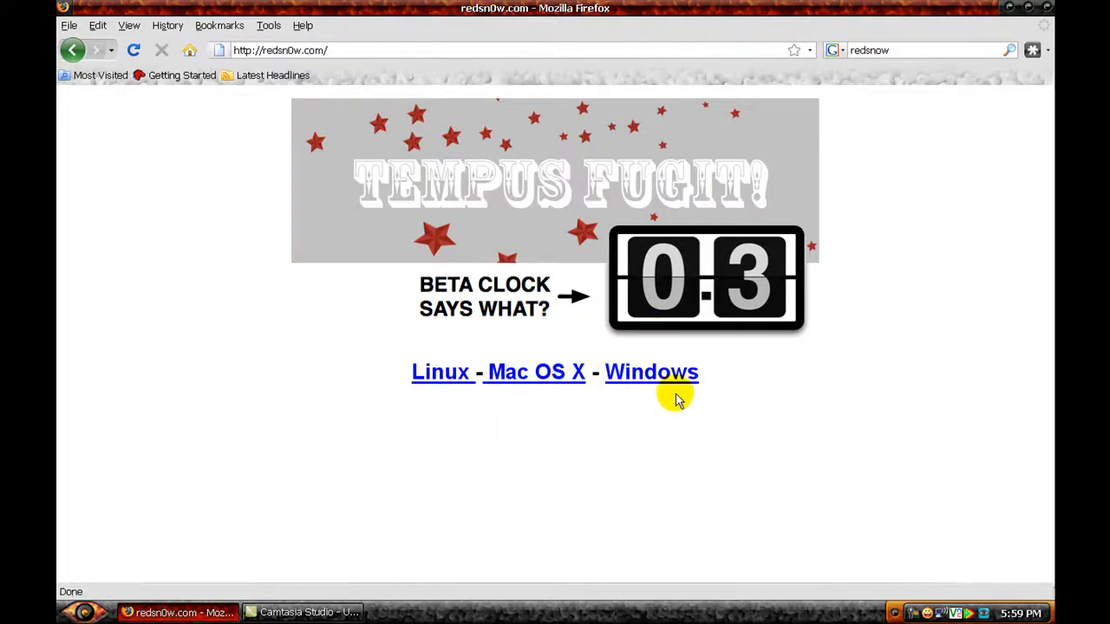
- Start the Windows redsn0w 0.3 download, bringing up the µTorrent open prompt for the torrent
{"action": "left_click", "coordinate": [652, 372]}
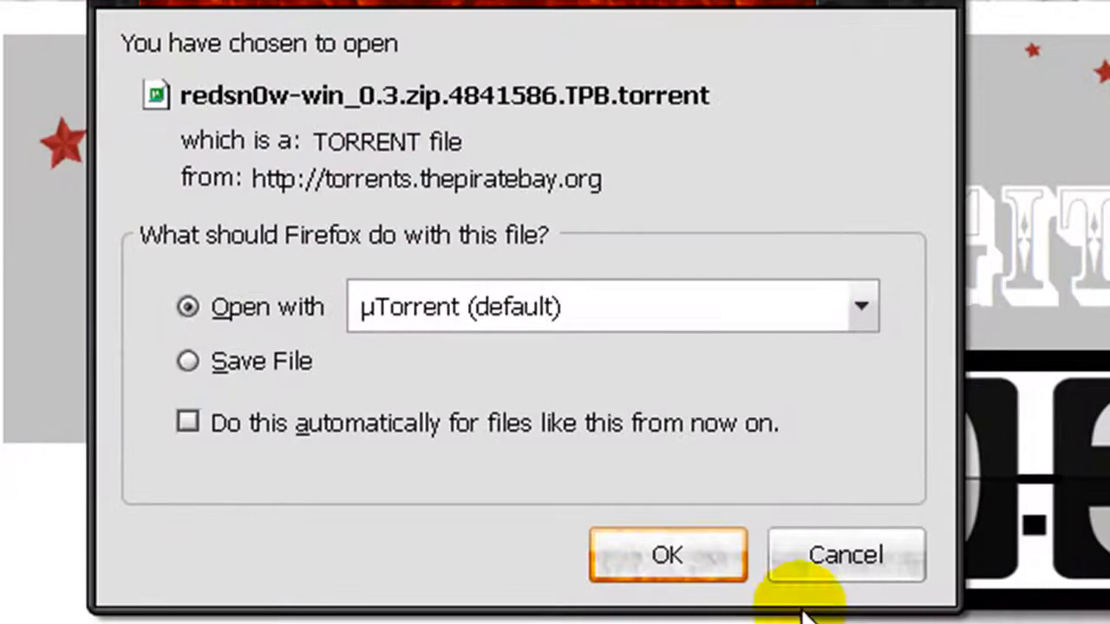
{"action": "mouse_move", "coordinate": [365, 321]}
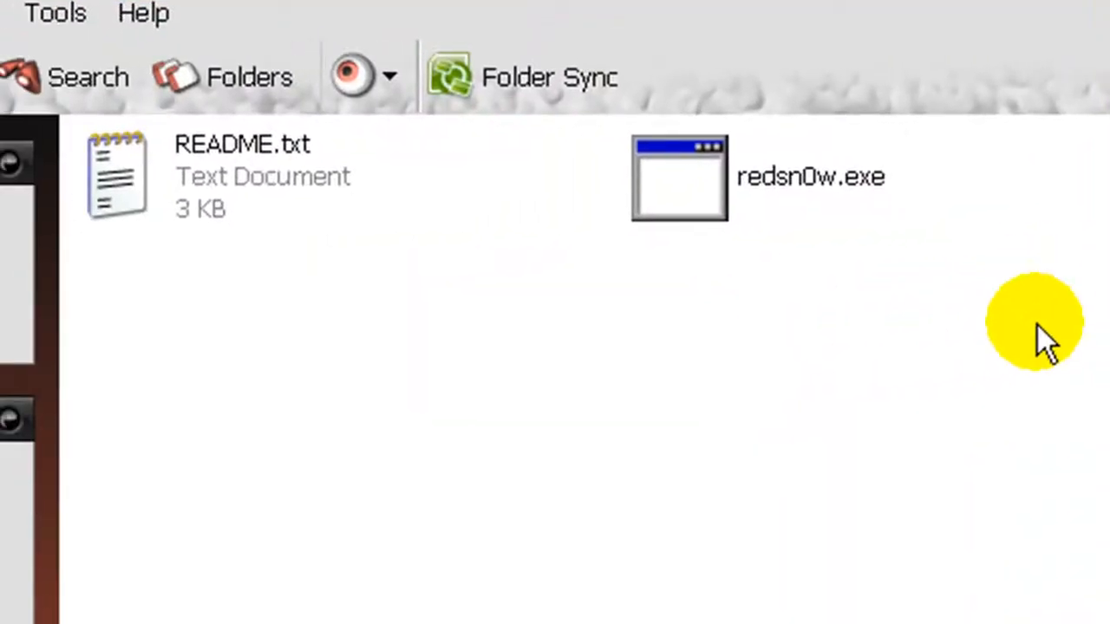
{"action": "mouse_move", "coordinate": [832, 386]}
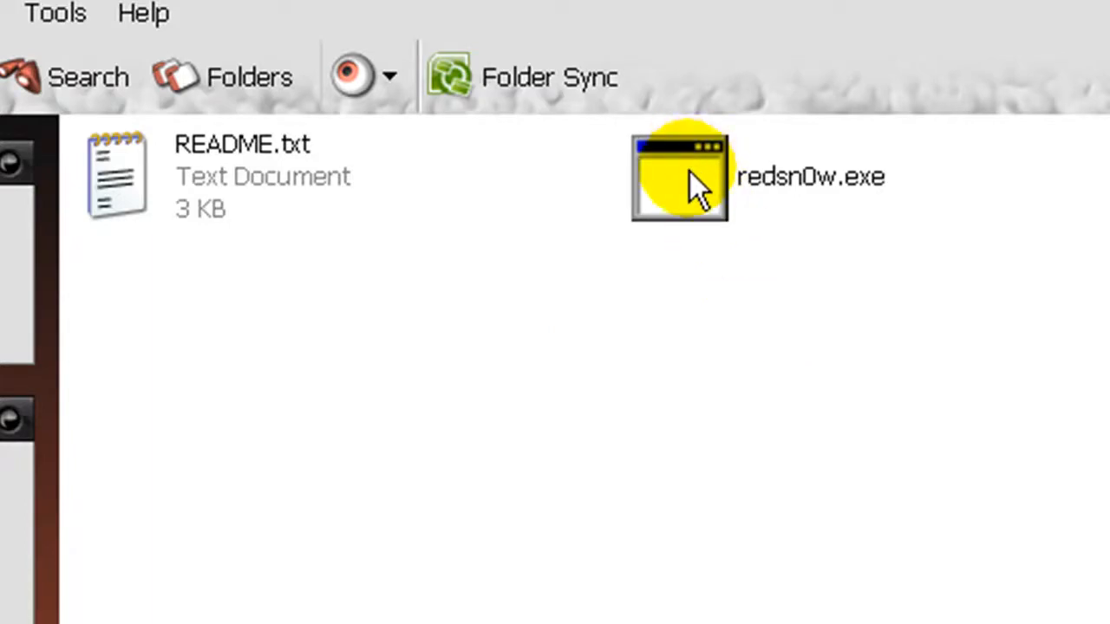
{"action": "mouse_move", "coordinate": [694, 182]}
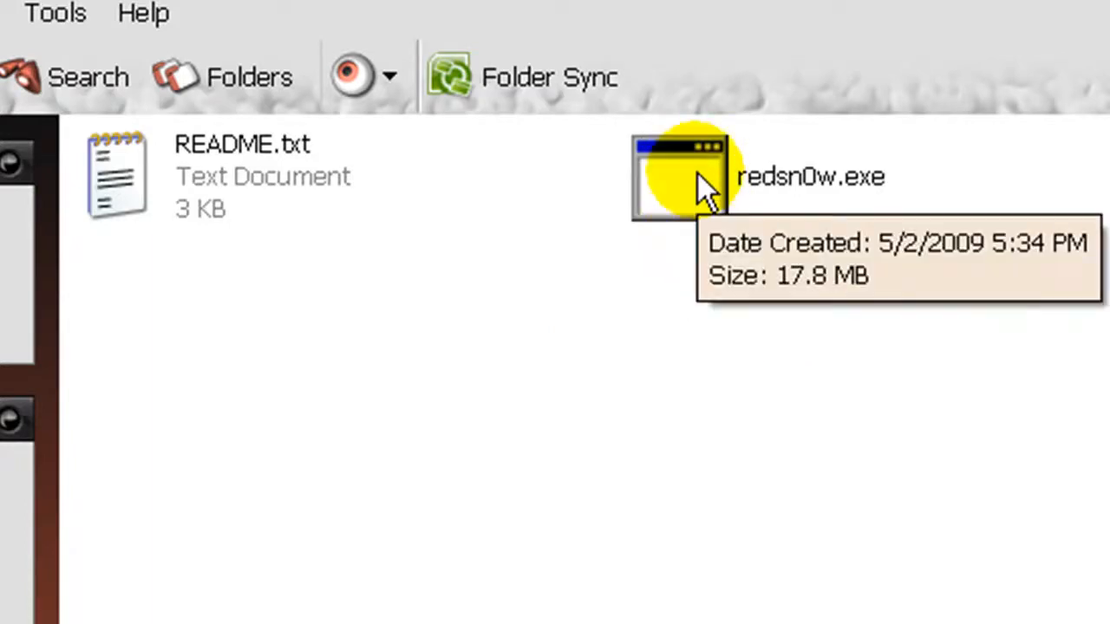
- Launch redsn0w.exe to start the redsn0w v0.3 jailbreak console
{"action": "double_click", "coordinate": [678, 175]}
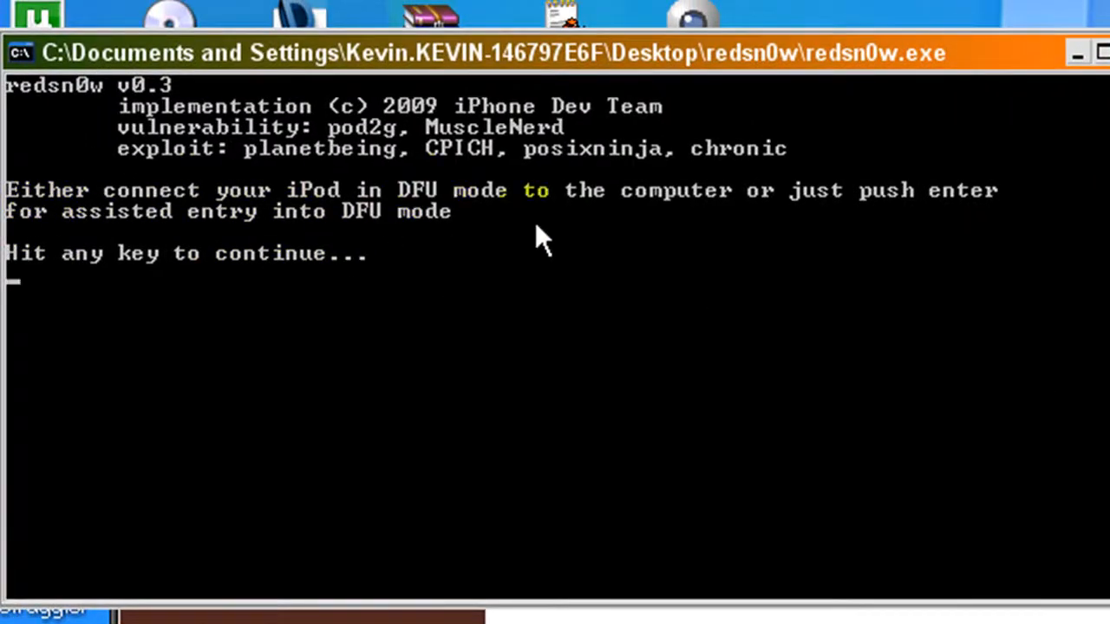
{"action": "mouse_move", "coordinate": [87, 241]}
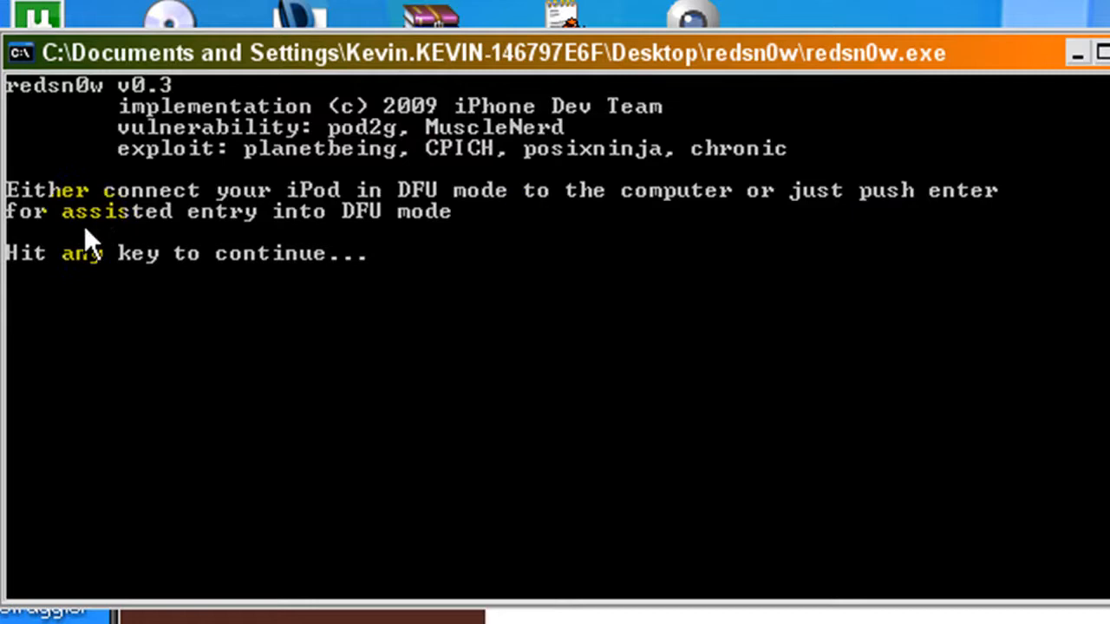
{"action": "mouse_move", "coordinate": [417, 265]}
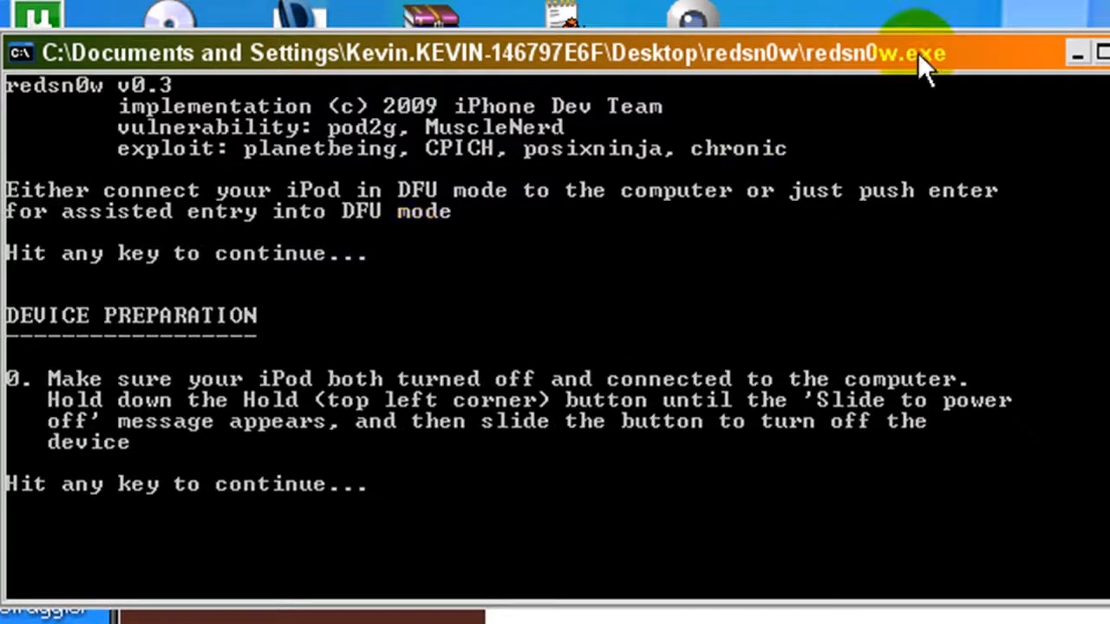
{"action": "mouse_move", "coordinate": [780, 261]}
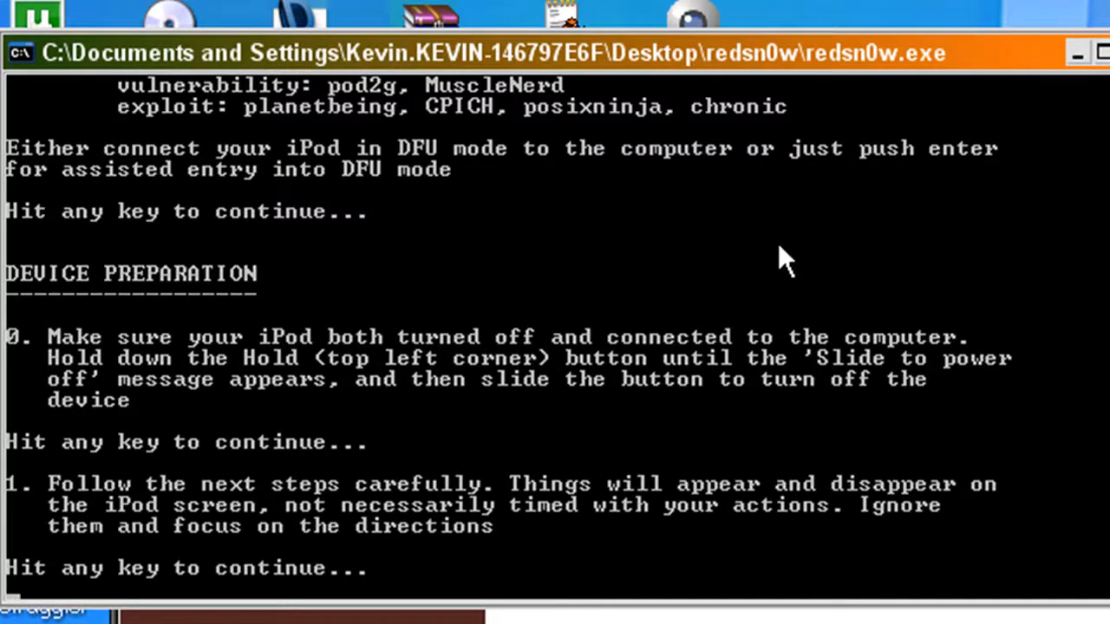
{"action": "mouse_move", "coordinate": [754, 217]}
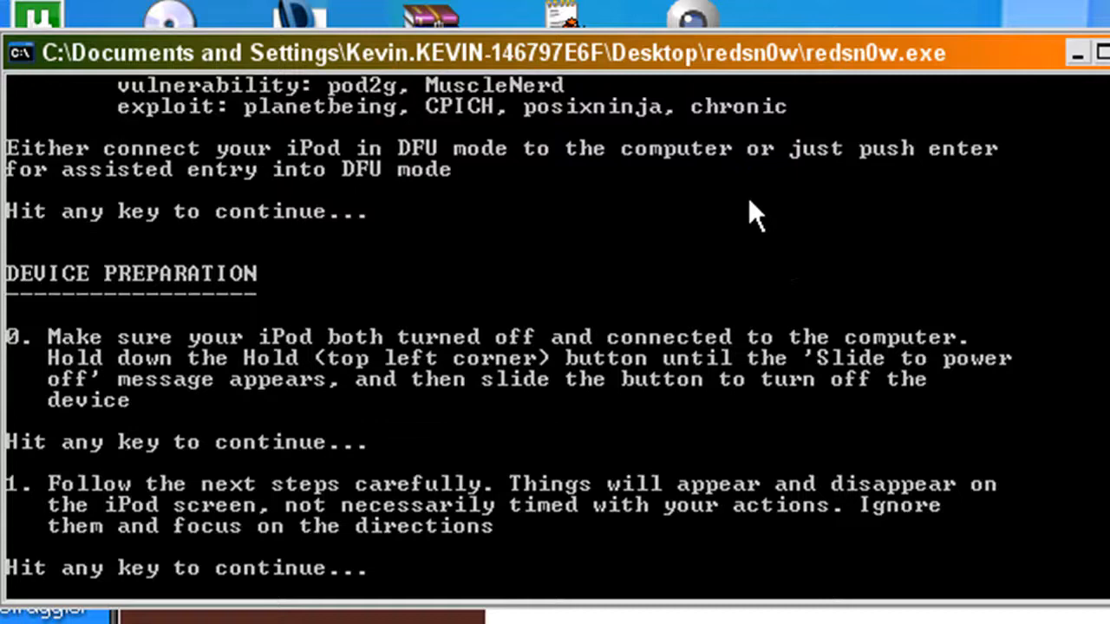
{"action": "mouse_move", "coordinate": [724, 204]}
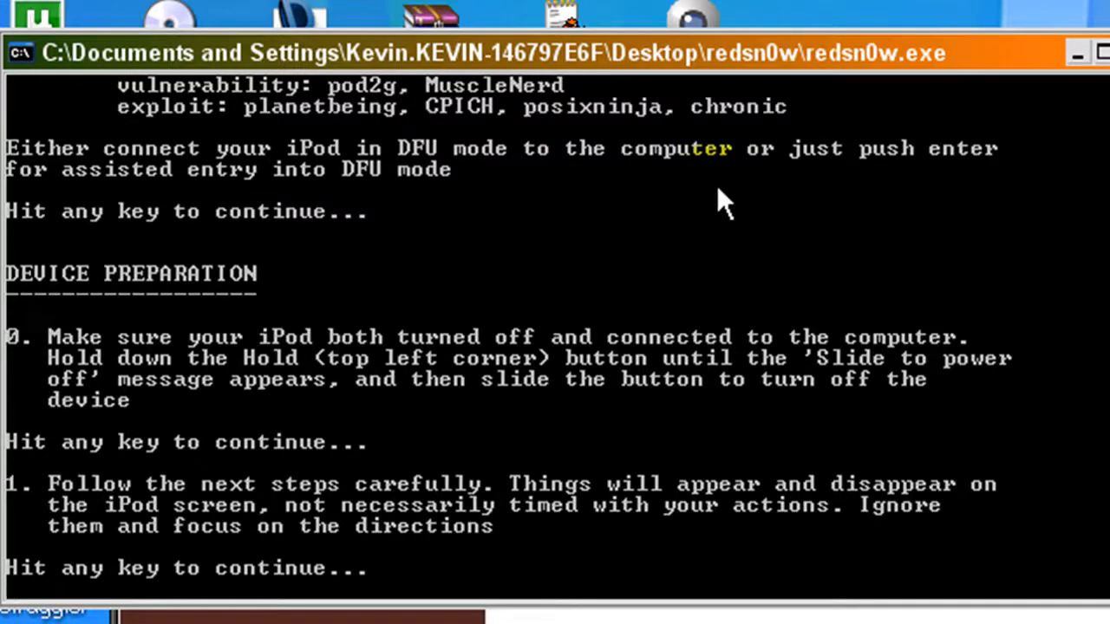
{"action": "mouse_move", "coordinate": [529, 193]}
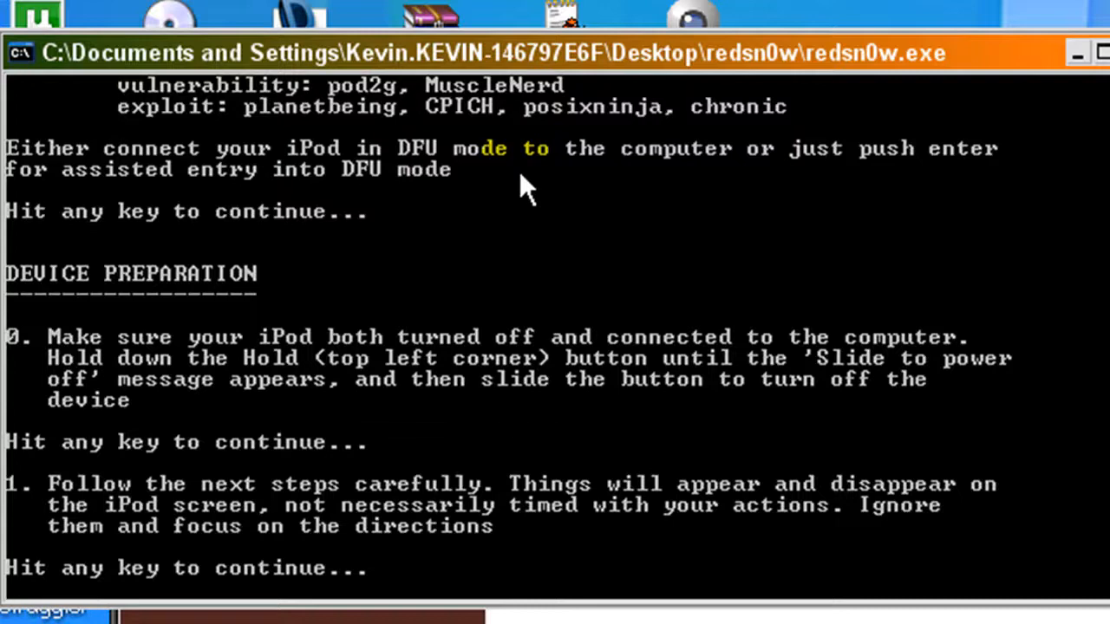
{"action": "mouse_move", "coordinate": [971, 245]}
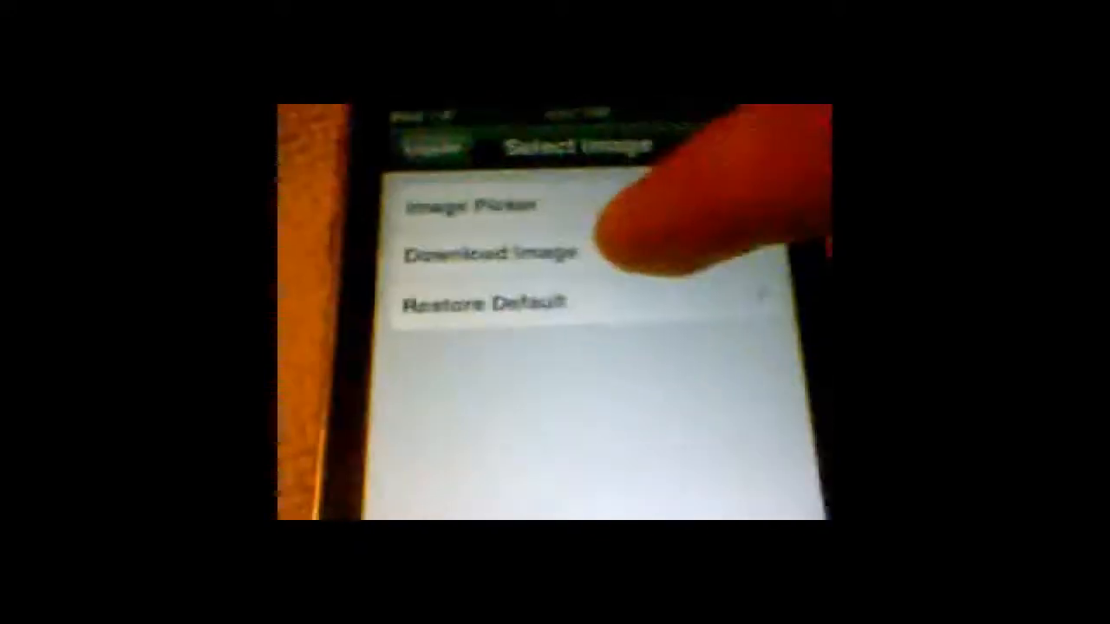
- Choose Download Image in LogoMe's Select Image screen to get the image address prompt
{"action": "left_click", "coordinate": [495, 254]}
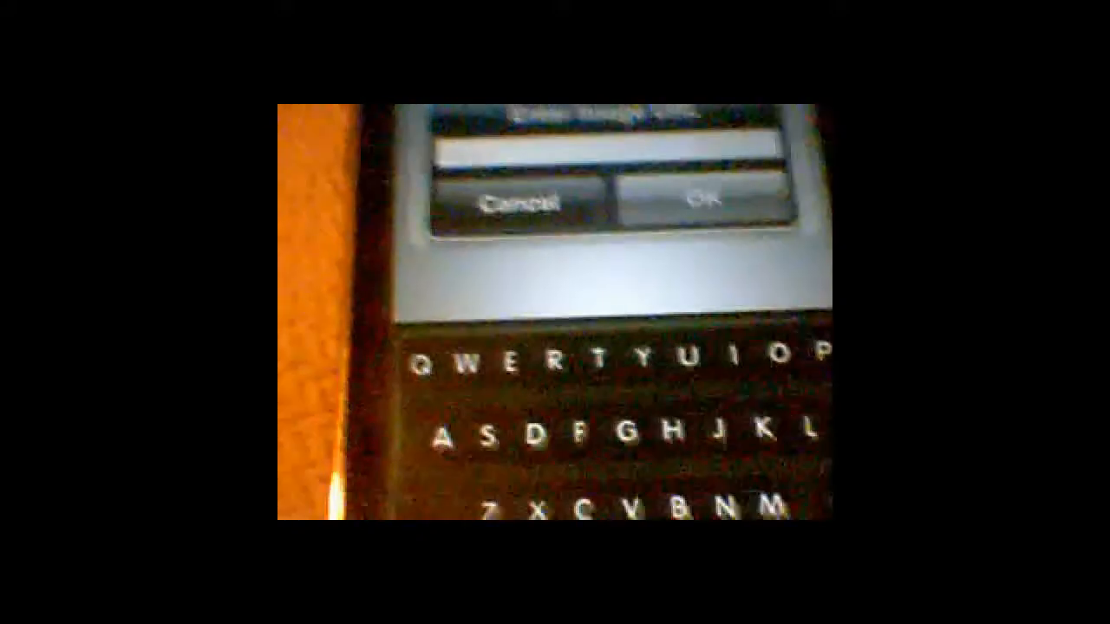